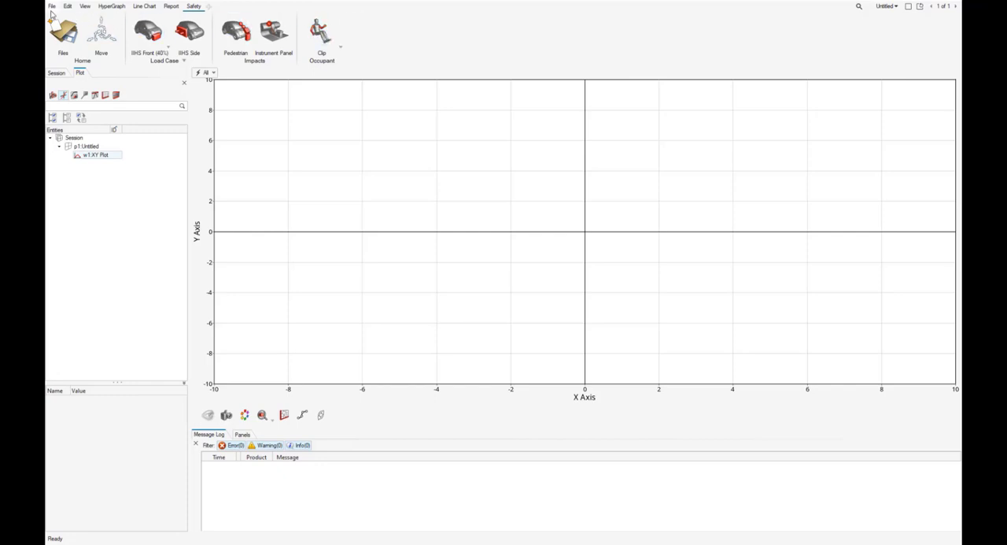
Begin Create Curves by File from the File menu area to open the curve builder
click(52, 6)
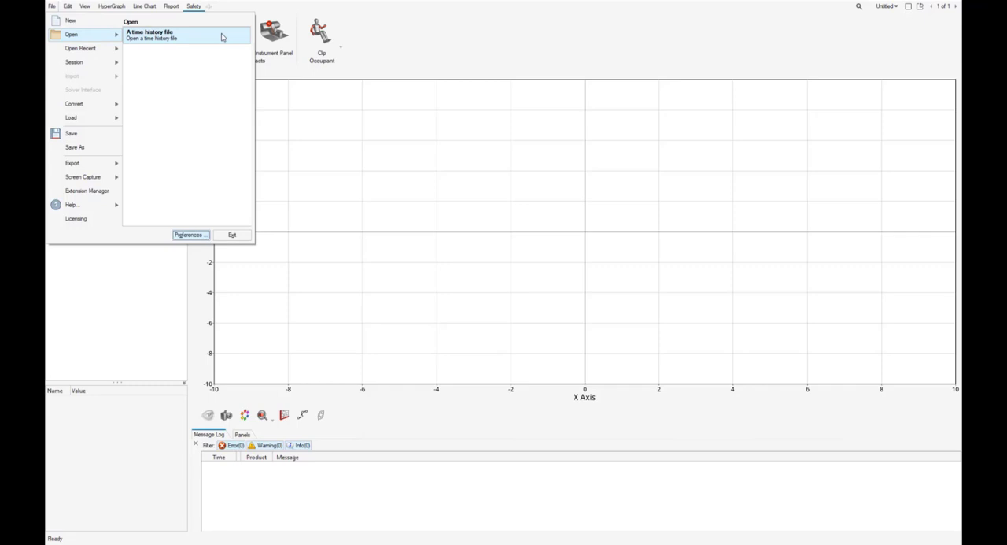
mouse_move(268, 16)
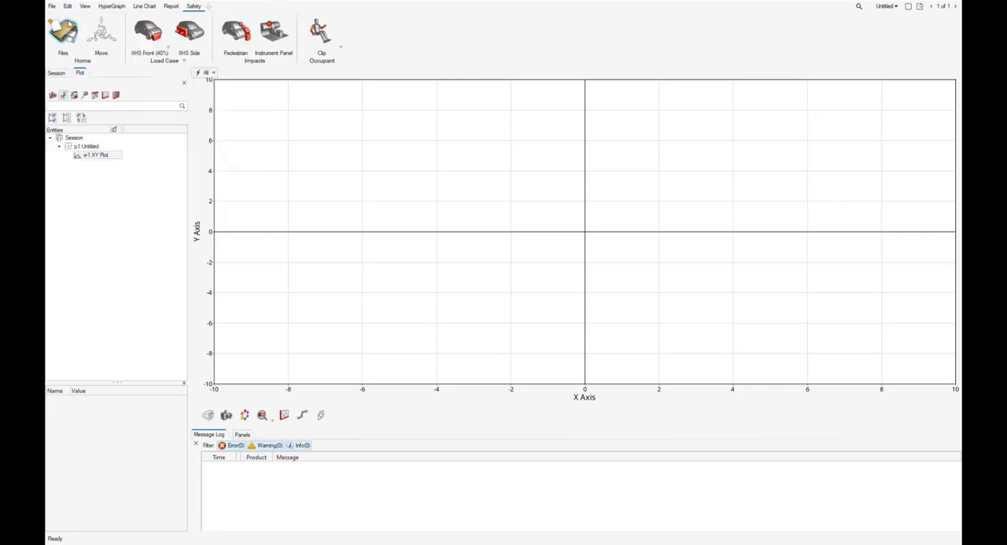
click(274, 33)
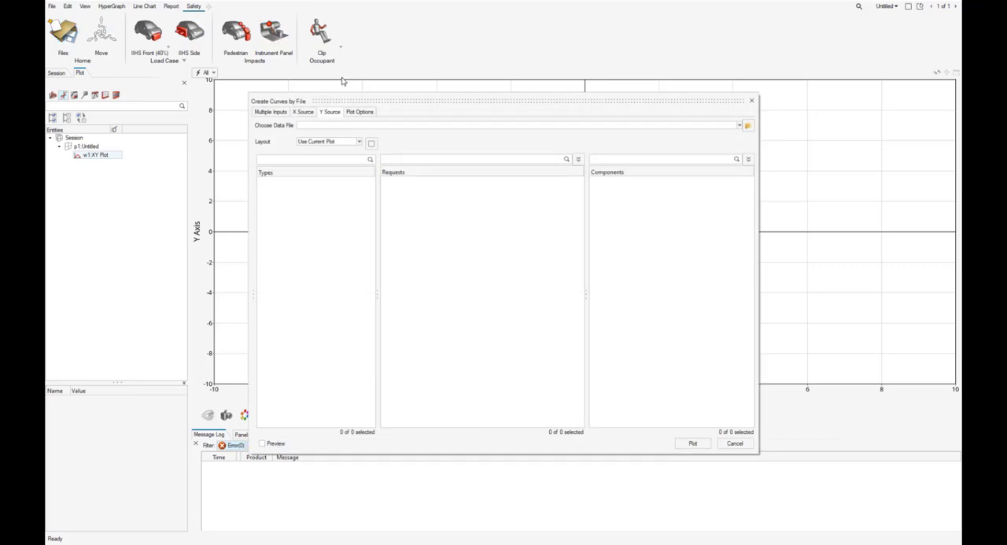
On Multiple Inputs set Source to Subcase and browse for the results file
click(271, 111)
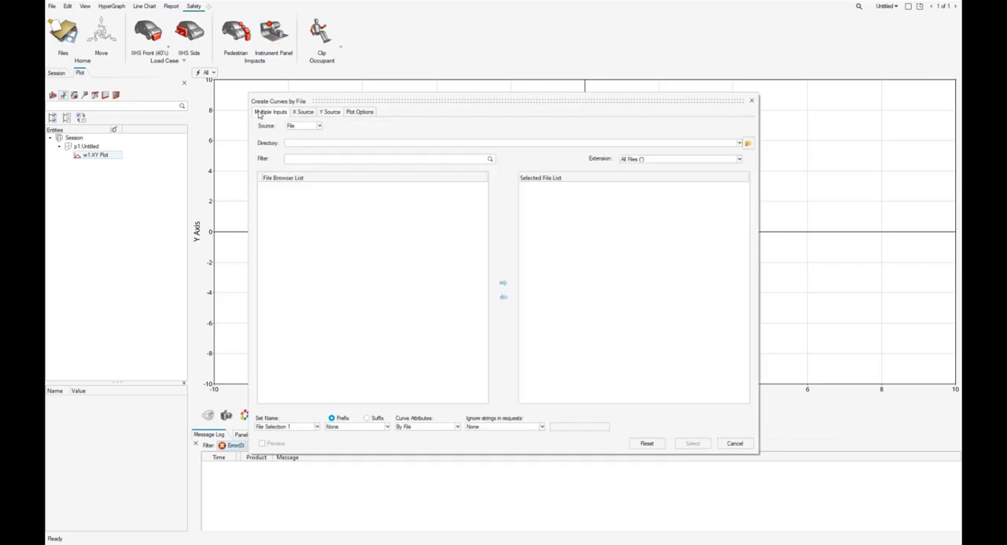
click(318, 126)
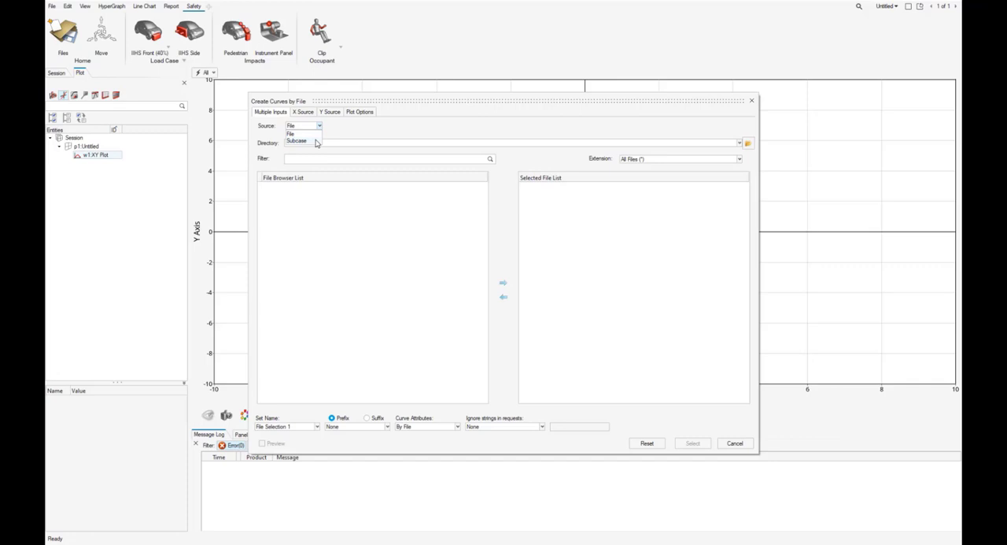
click(296, 140)
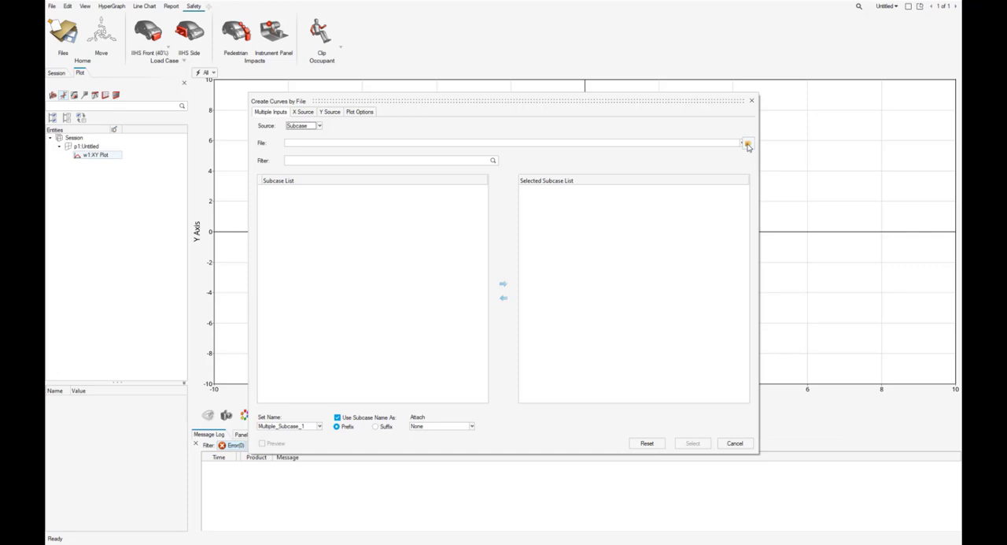
click(746, 142)
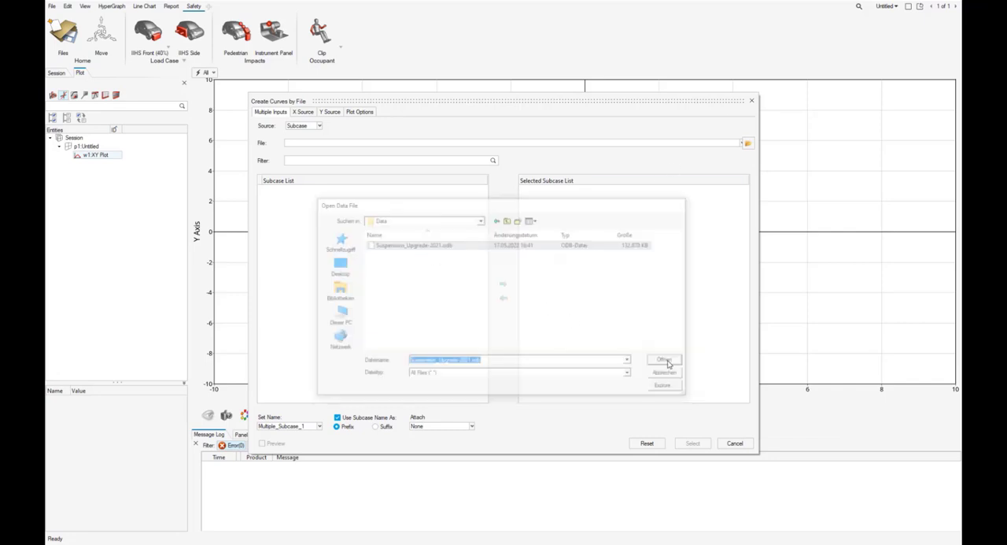
Load the .odb file, select Step-1 to Step-3, name the set with Attach None and confirm
click(665, 359)
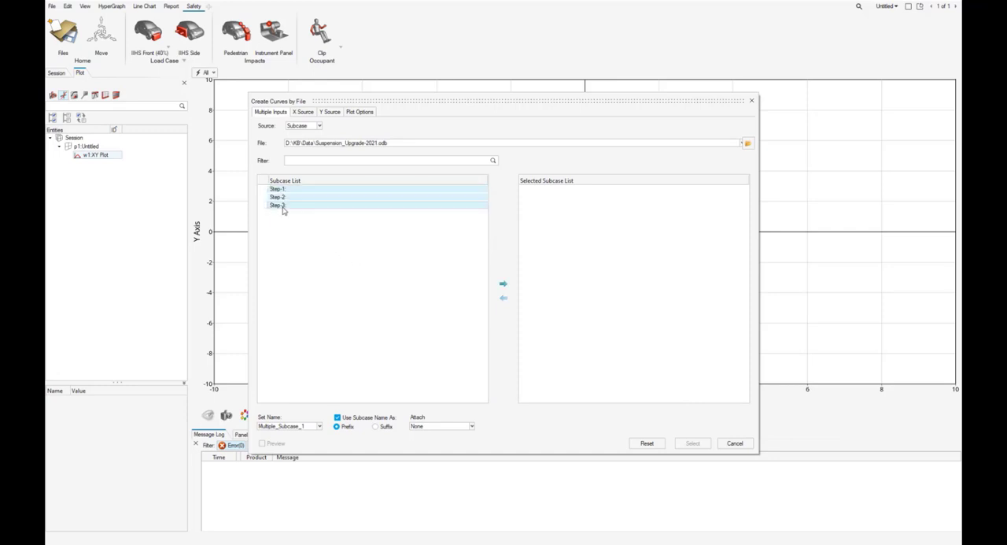
click(504, 284)
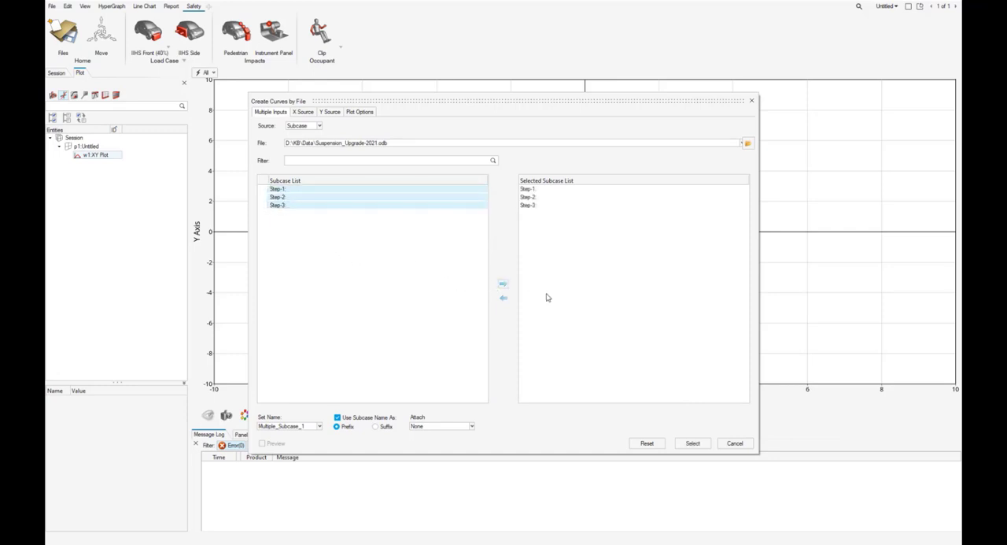
mouse_move(539, 302)
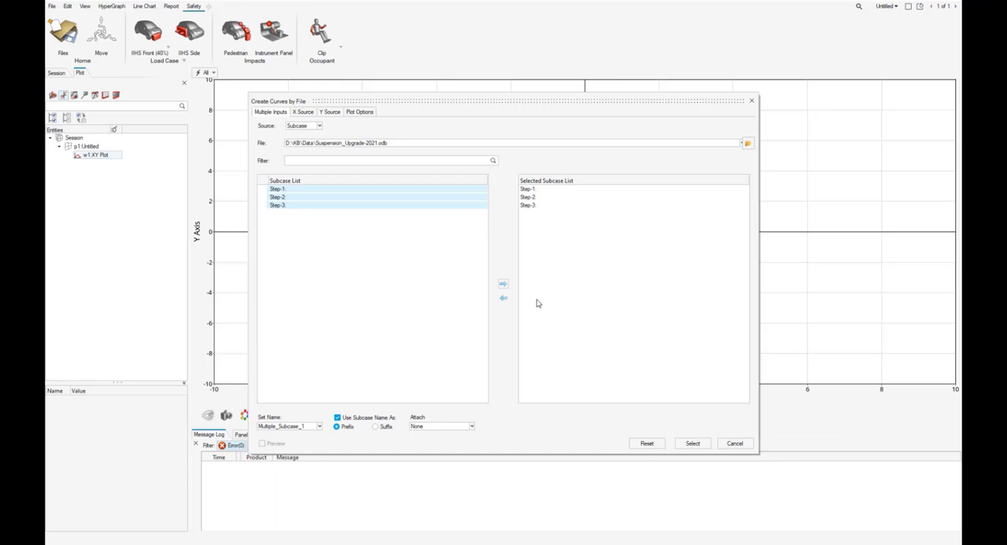
mouse_move(486, 431)
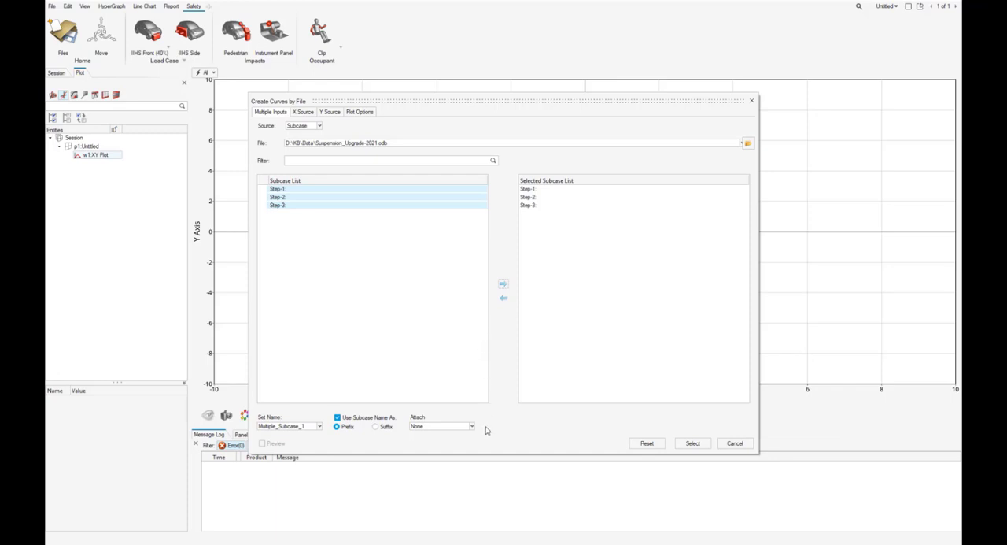
click(471, 425)
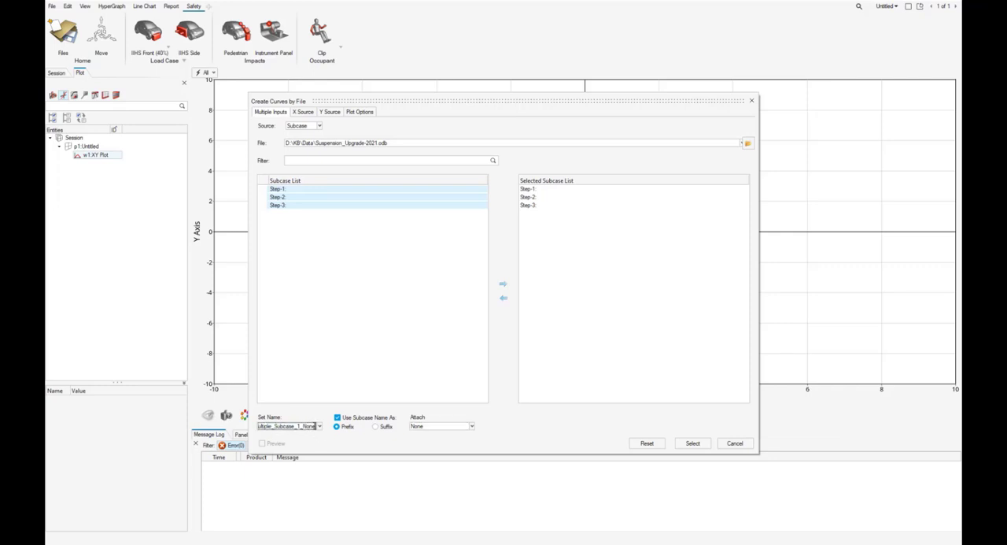
click(692, 442)
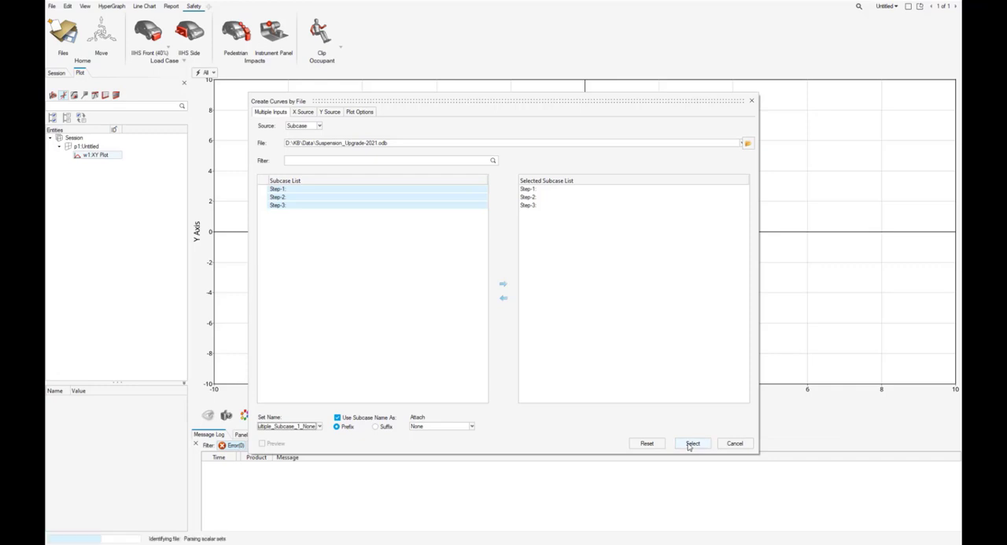
Plot N1 X Displacement for Multiple_Subcase_1_None, giving Step-1, Step-2 and Step-3 curves
click(692, 444)
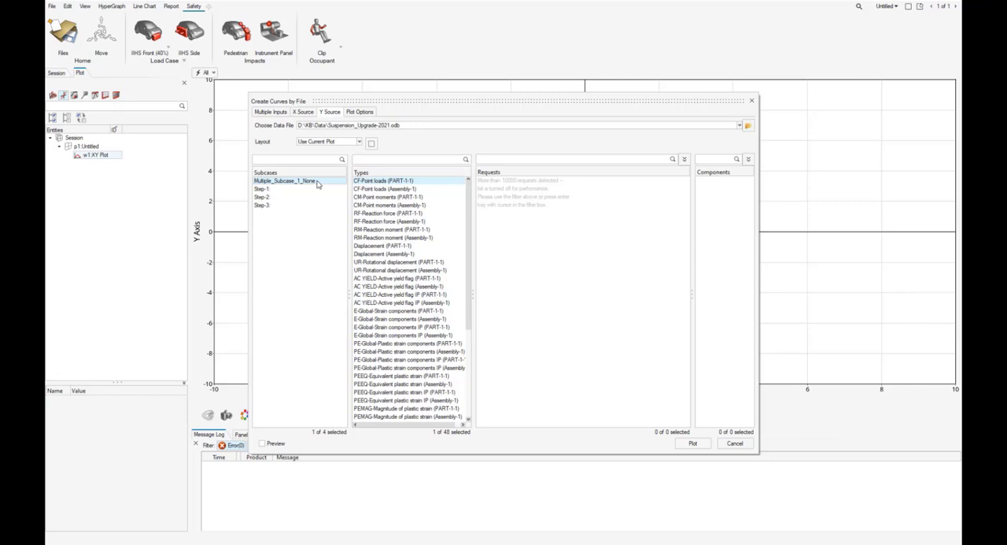
click(381, 245)
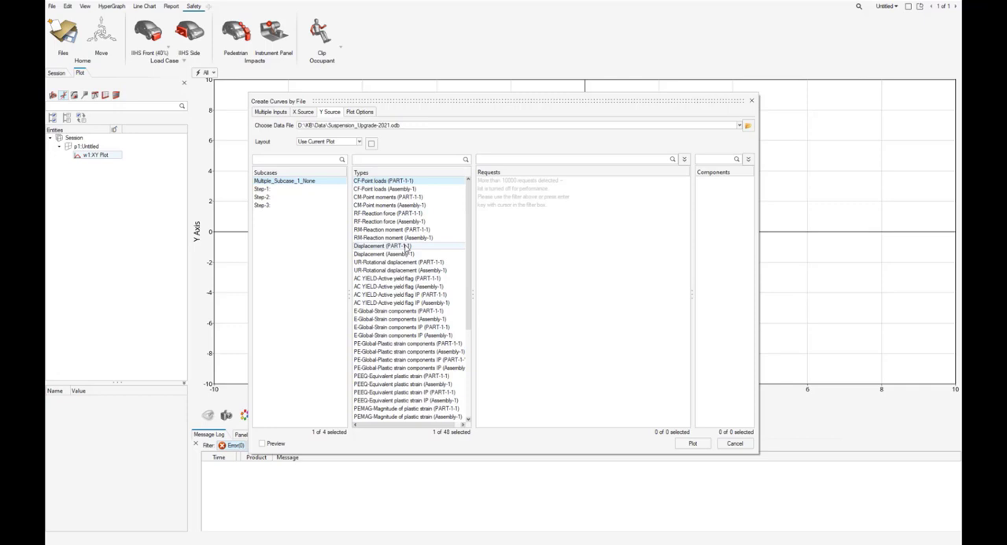
click(381, 246)
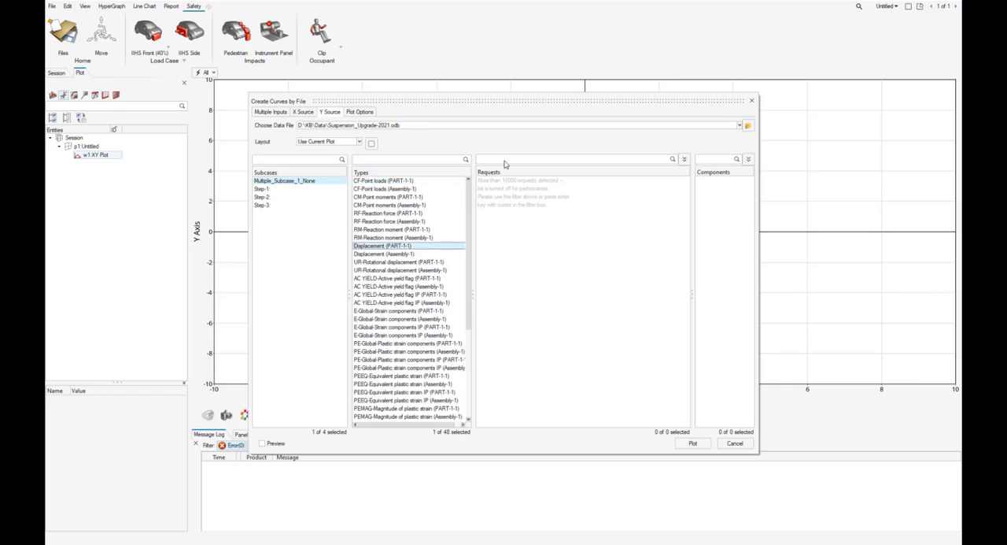
text(N1)
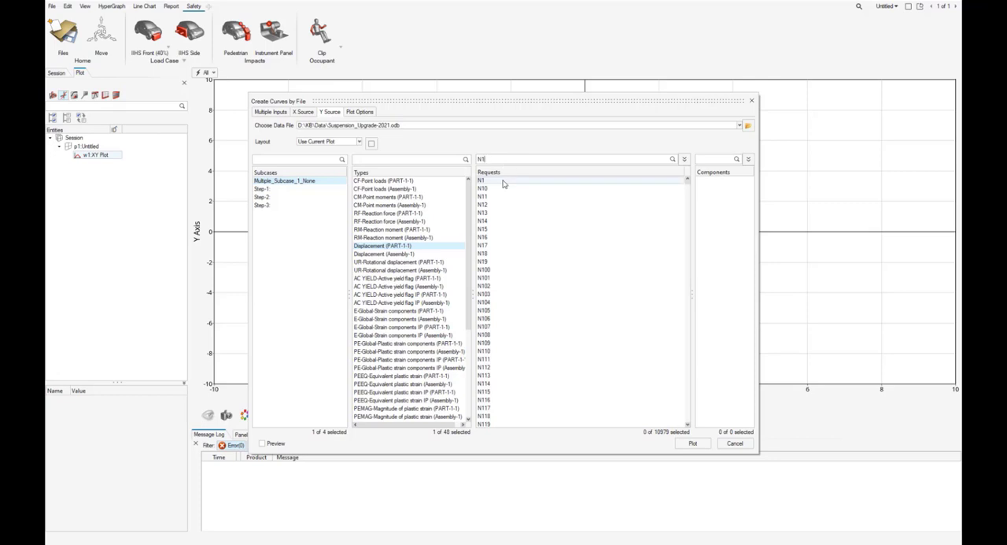
click(482, 180)
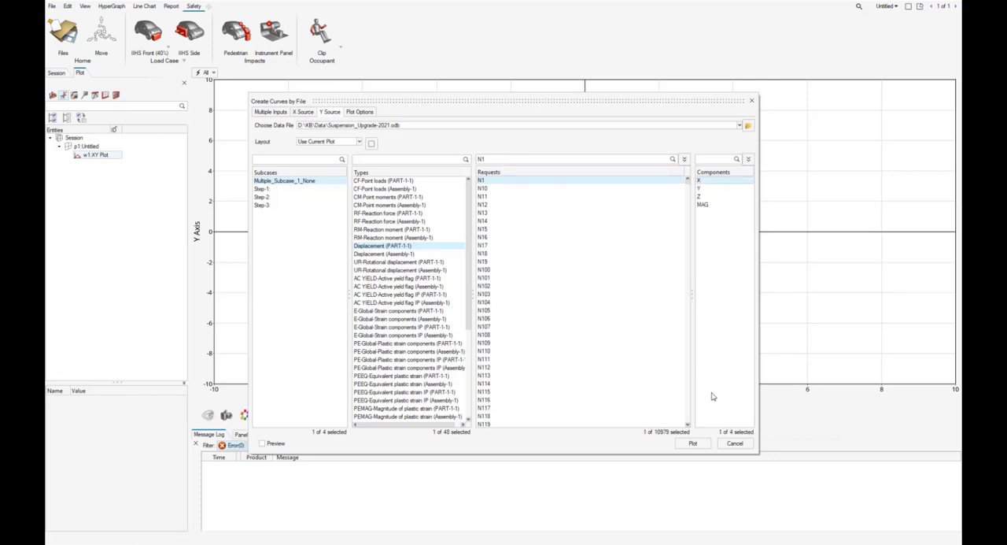
click(693, 444)
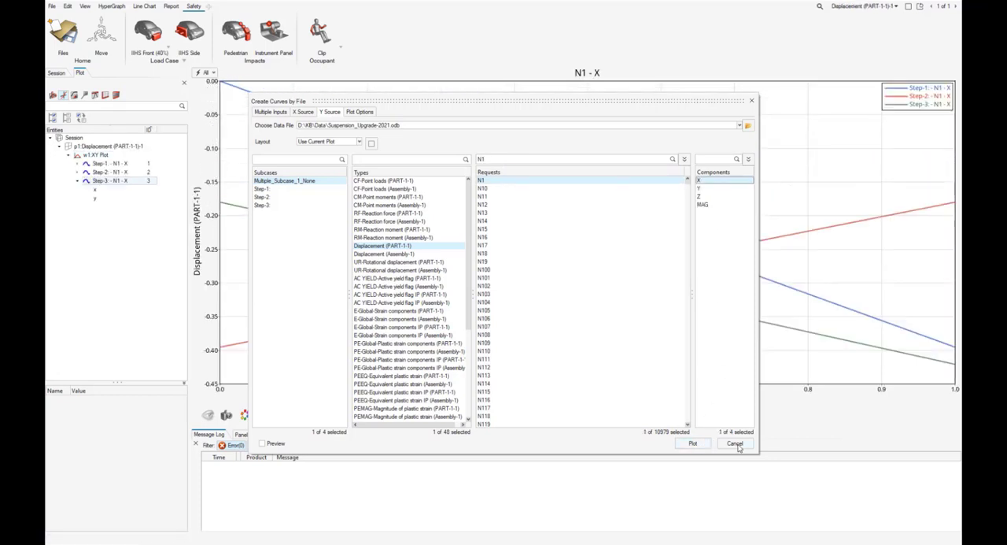
Leave curve creation and return to the plot showing the three N1 X curves
click(734, 443)
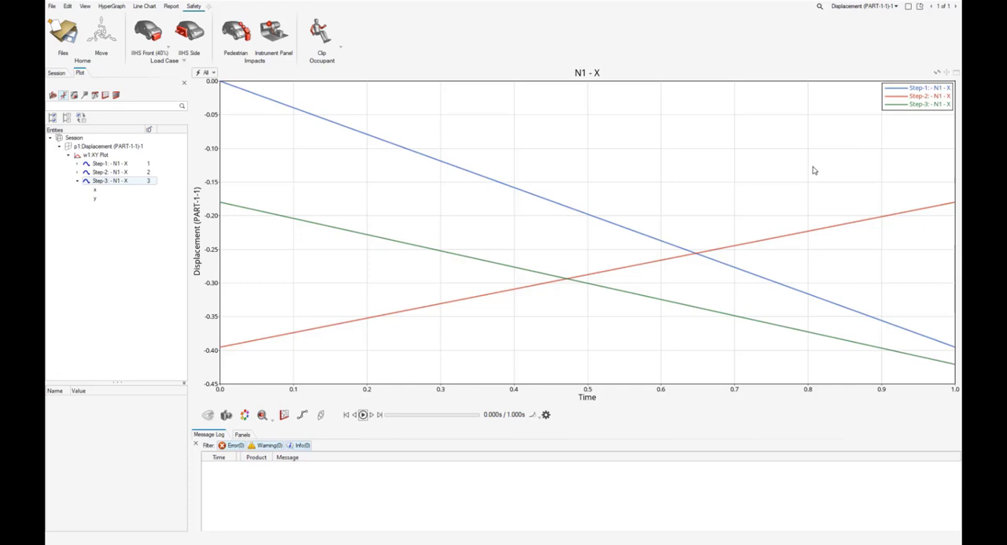
mouse_move(954, 400)
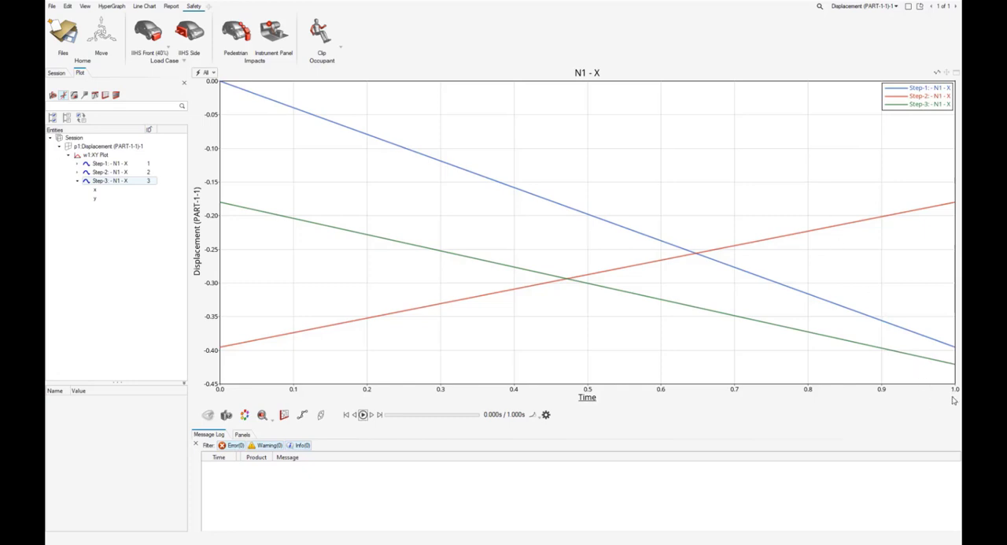
mouse_move(850, 139)
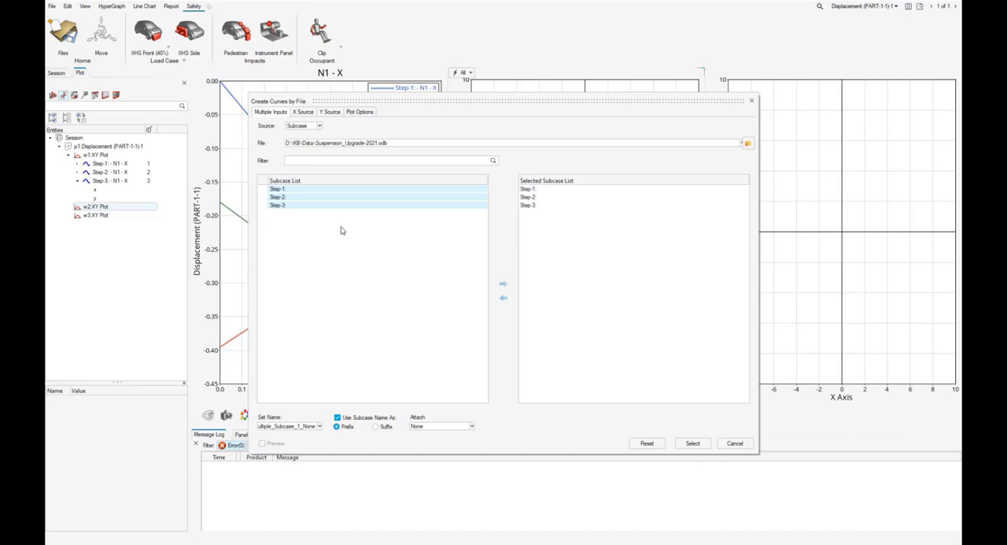
Create a second Step 1–3 subcase set with Attach x Vectors only
click(469, 425)
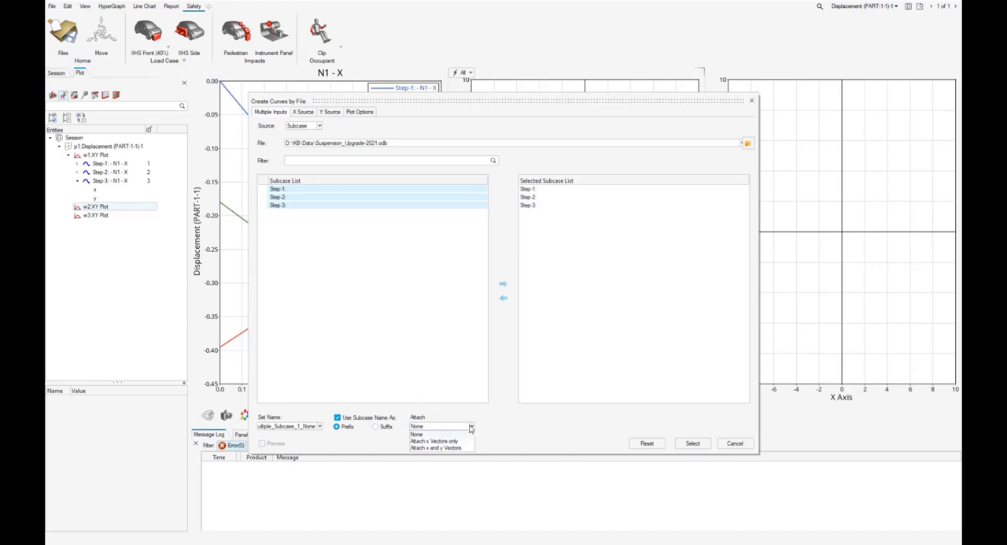
mouse_move(469, 444)
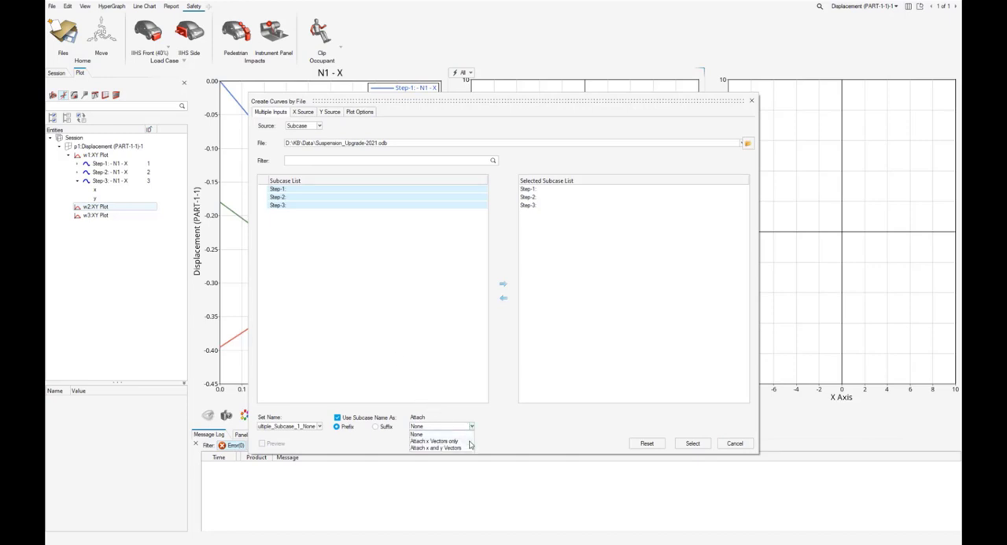
click(438, 440)
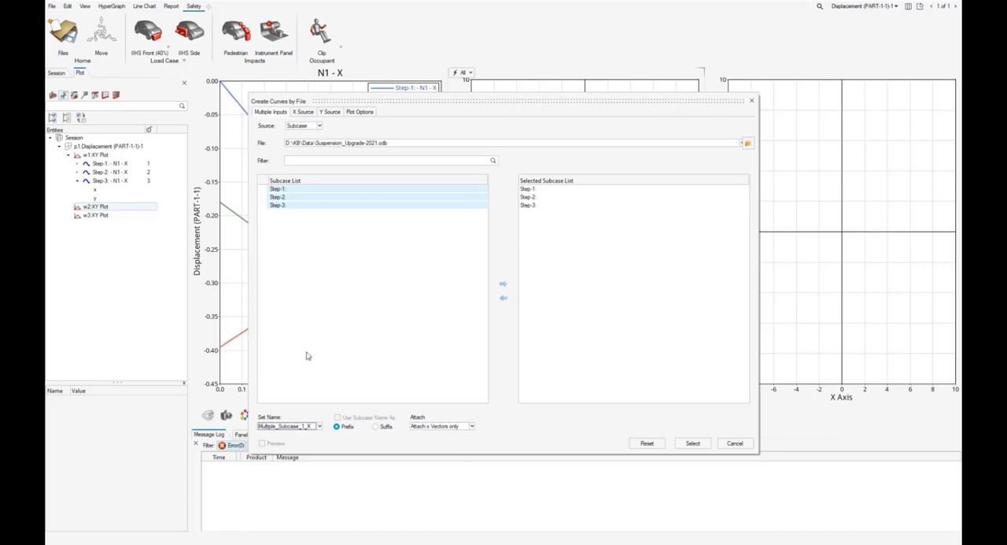
click(331, 110)
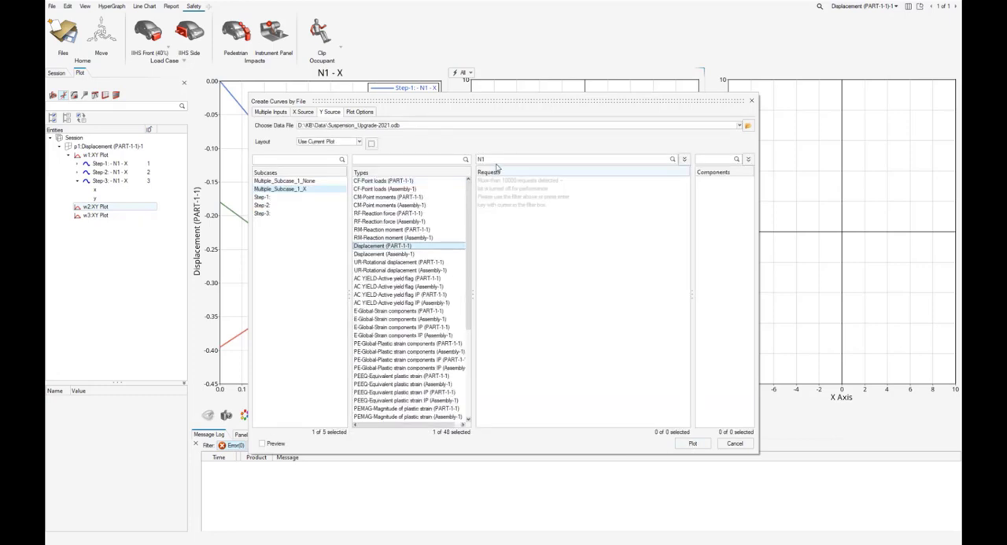
Plot N1 X displacement for Multiple_Subcases_1_X in the second plot window
text(N1)
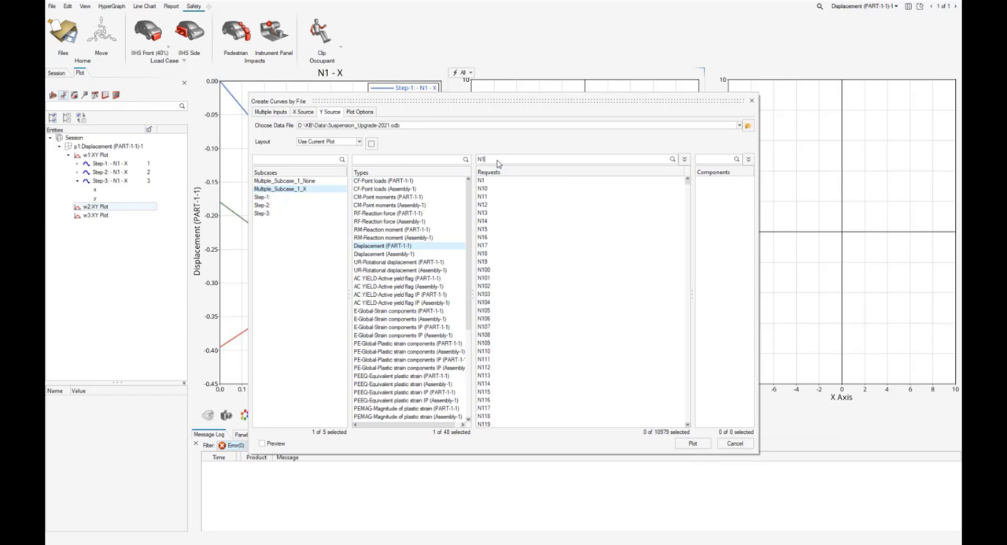
click(481, 179)
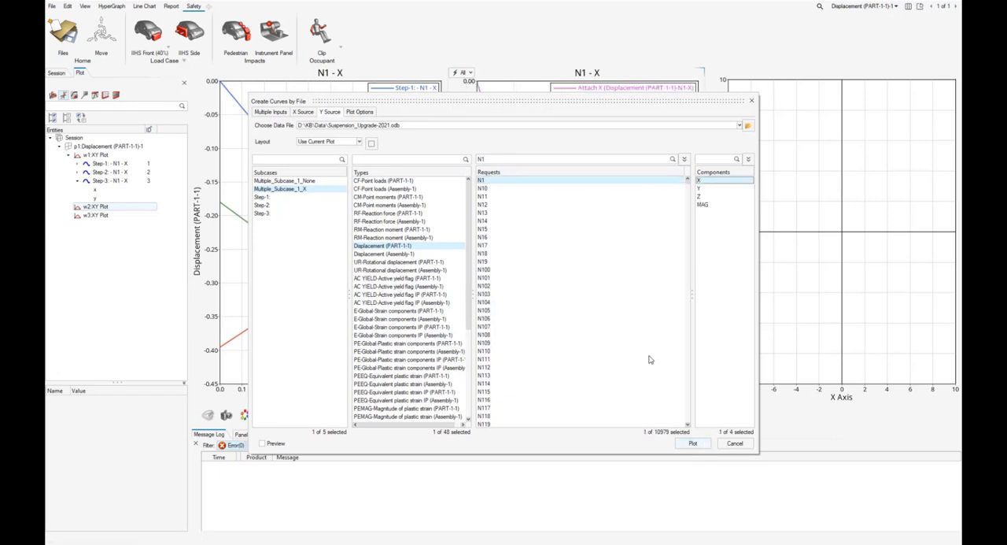
click(692, 444)
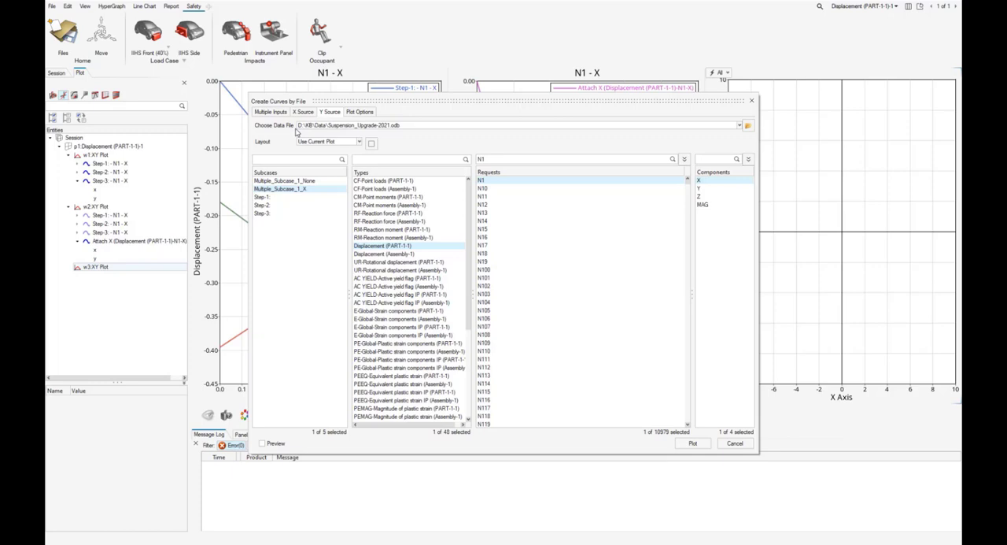
Create a third Step 1–3 subcase set with Attach x and y Vectors
click(270, 112)
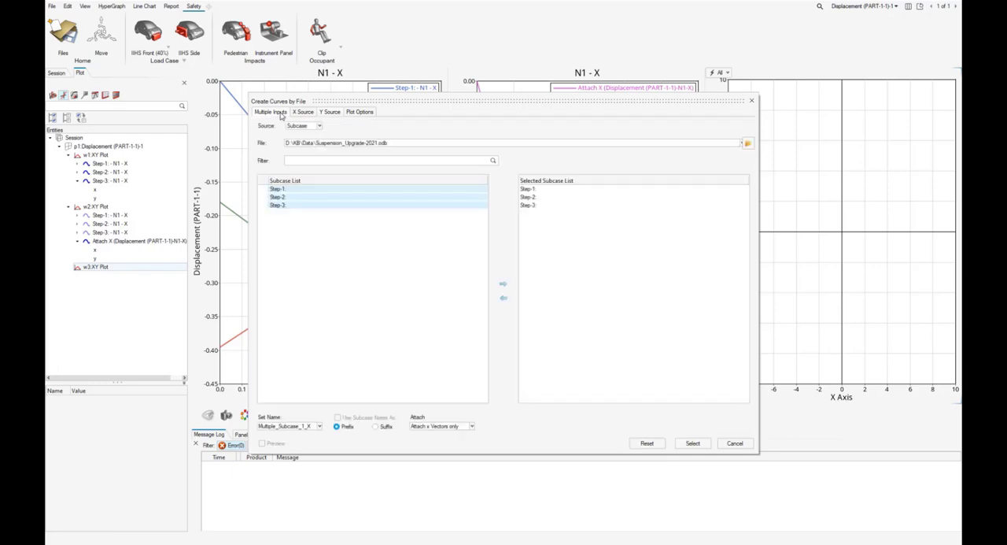
click(466, 425)
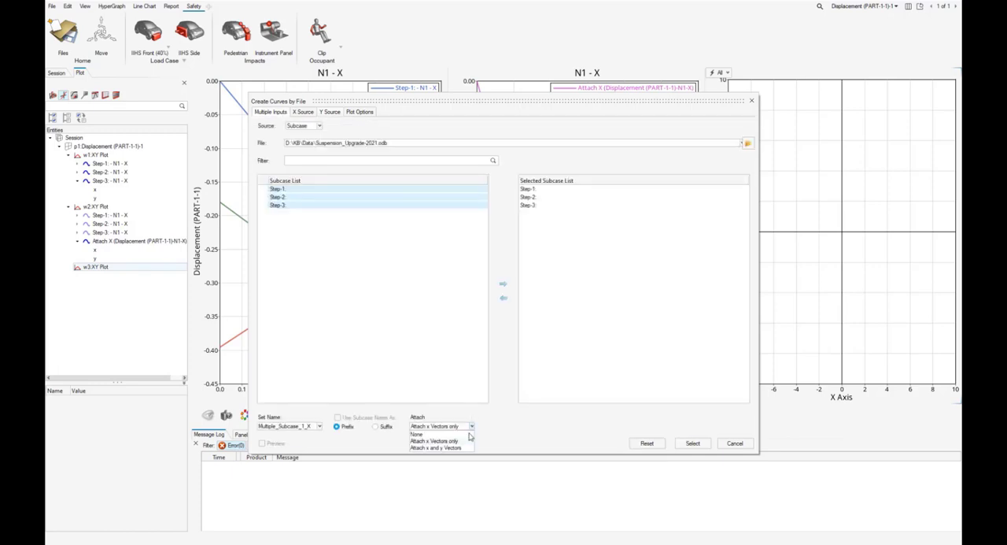
click(434, 447)
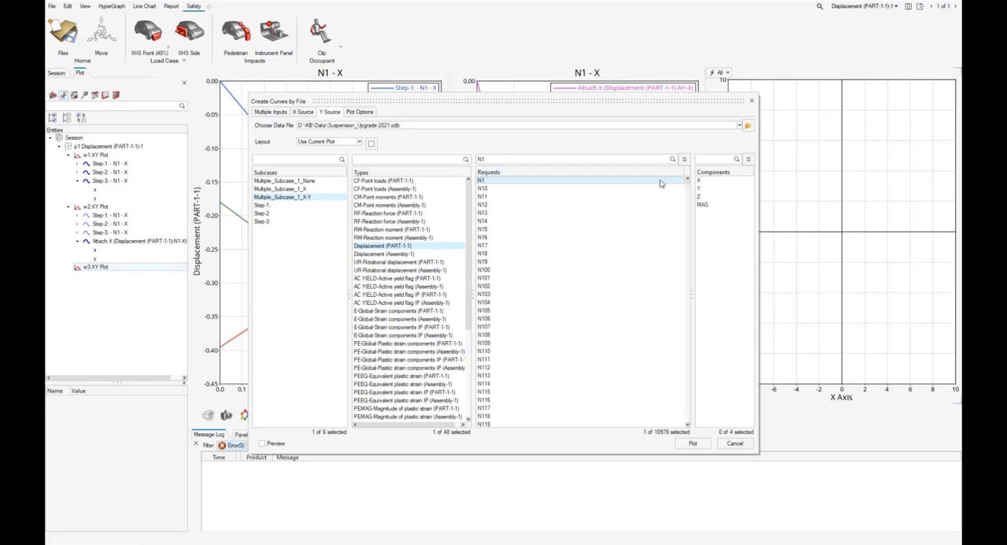
Plot N1 X displacement for Multiple_Subcases_1_XY in the third window and cancel the curve builder
click(699, 180)
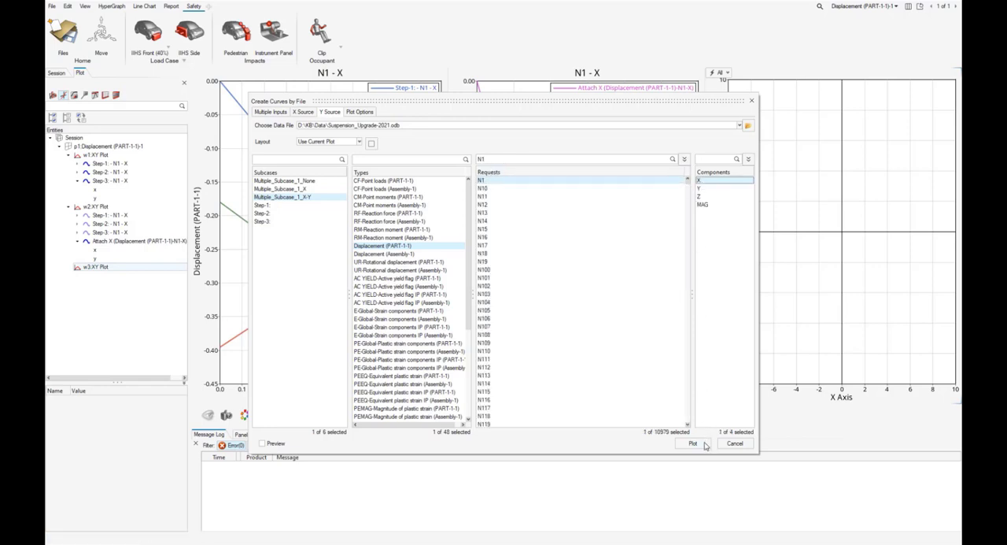
click(693, 442)
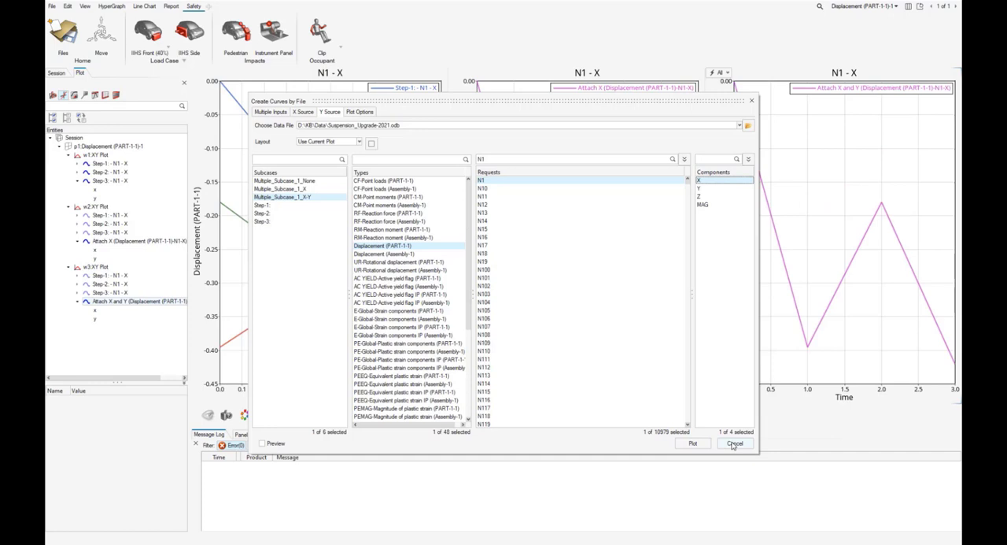
click(733, 443)
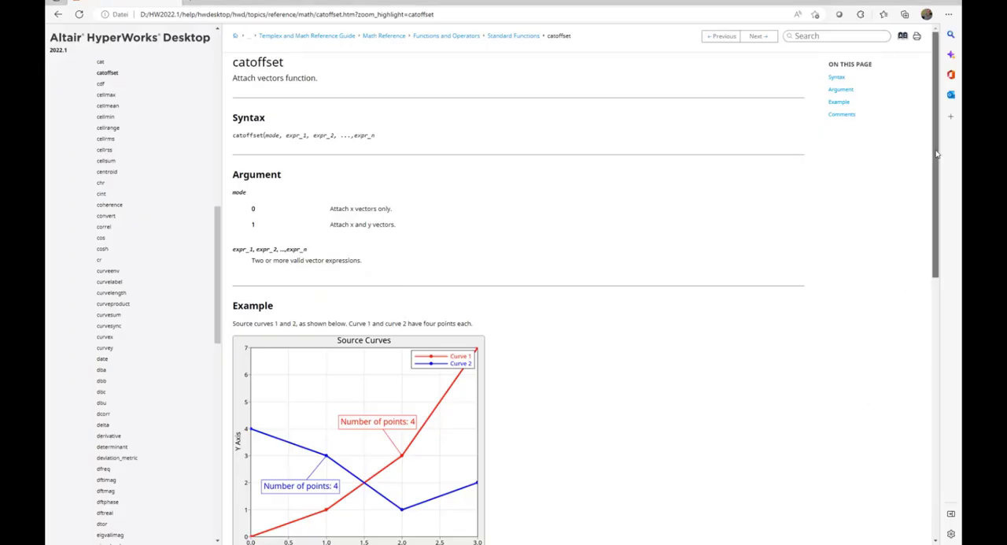
Scroll the catoffset help page through Syntax, Arguments and the mode 0 / mode 1 examples
scroll(down, 3)
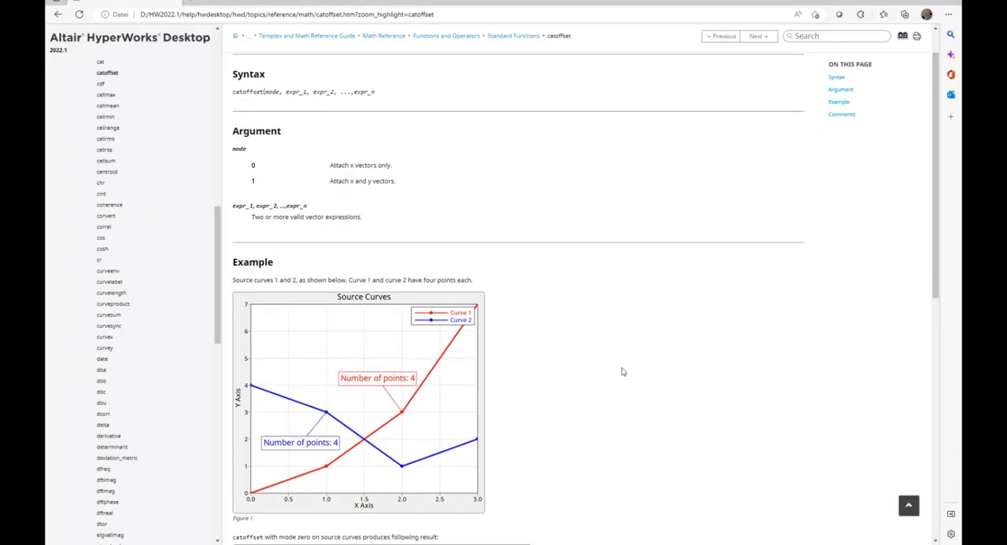
mouse_move(488, 337)
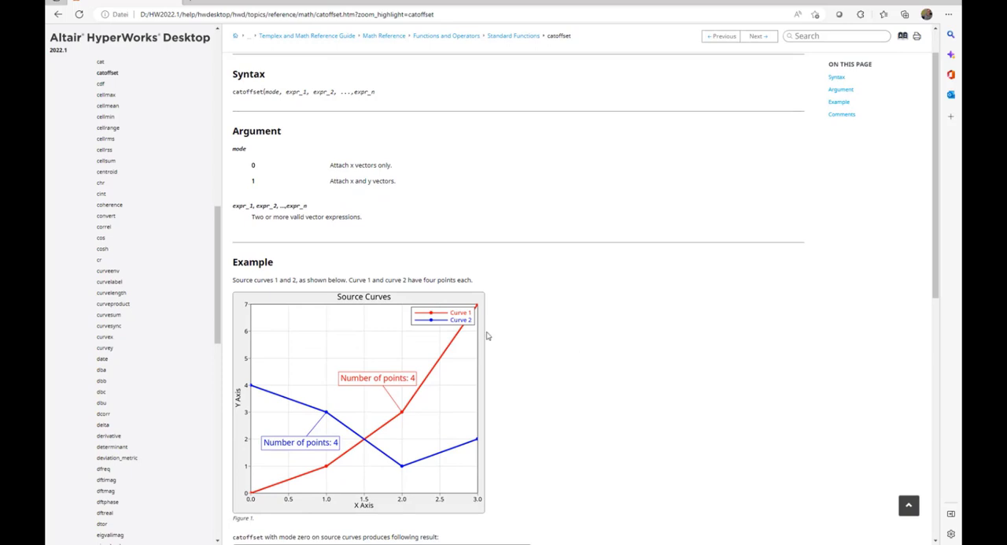
mouse_move(484, 332)
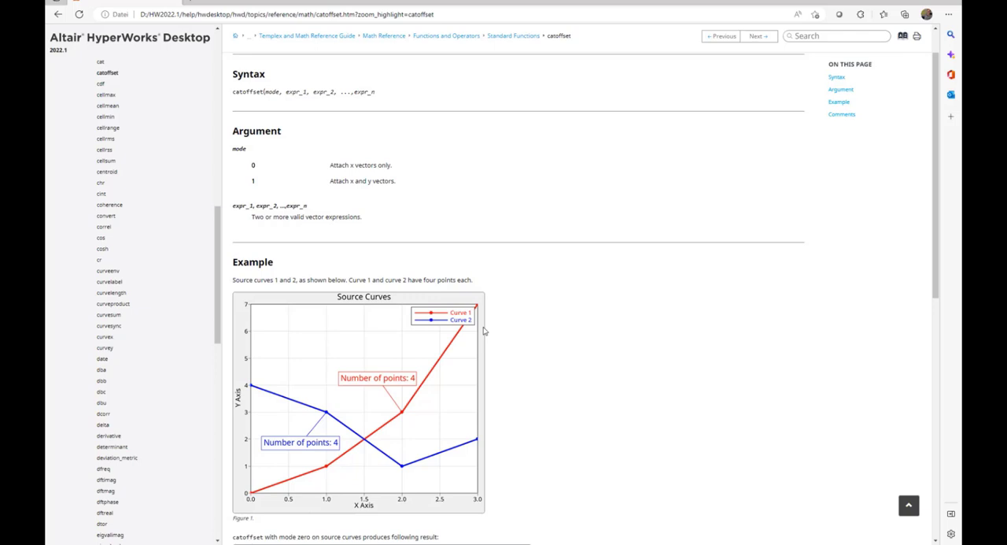
scroll(down, 3)
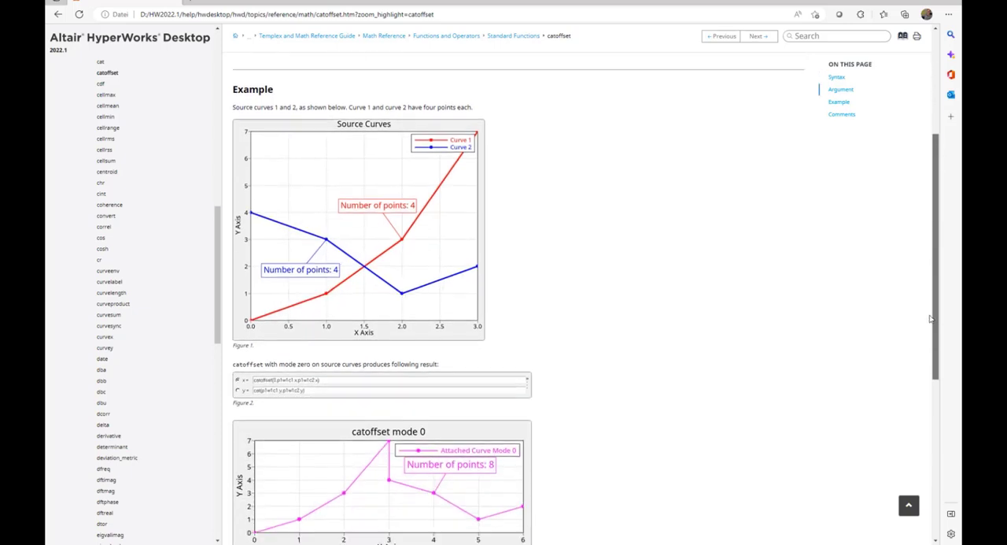
scroll(down, 3)
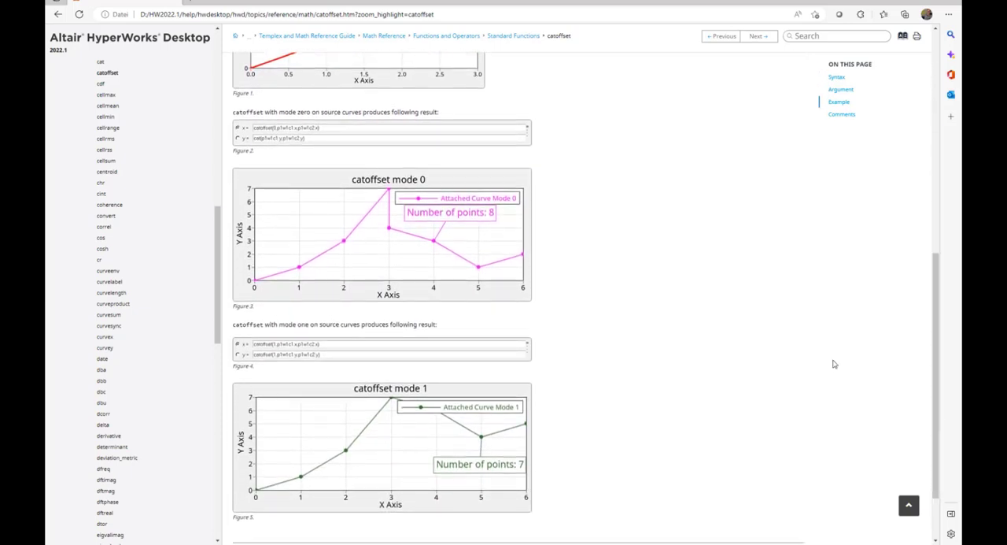
mouse_move(576, 242)
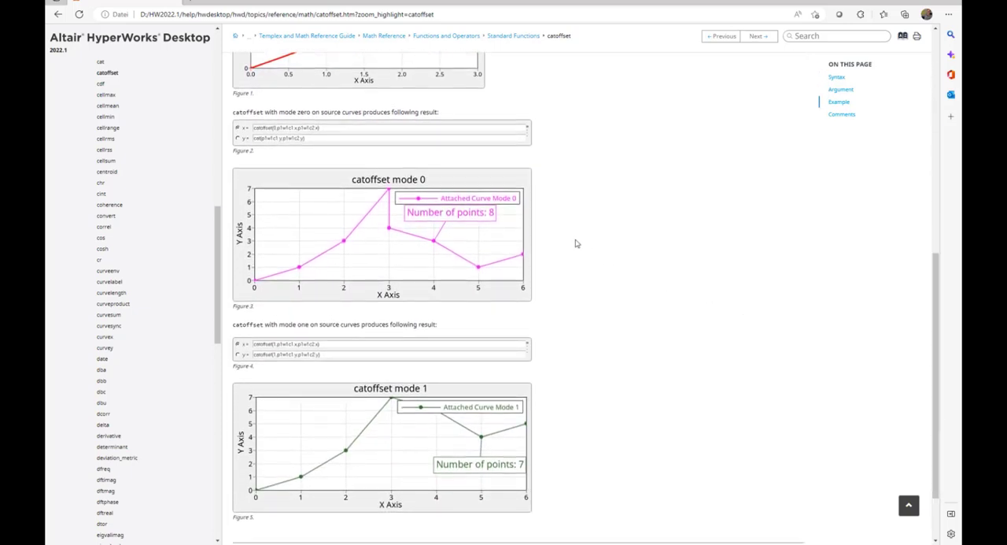